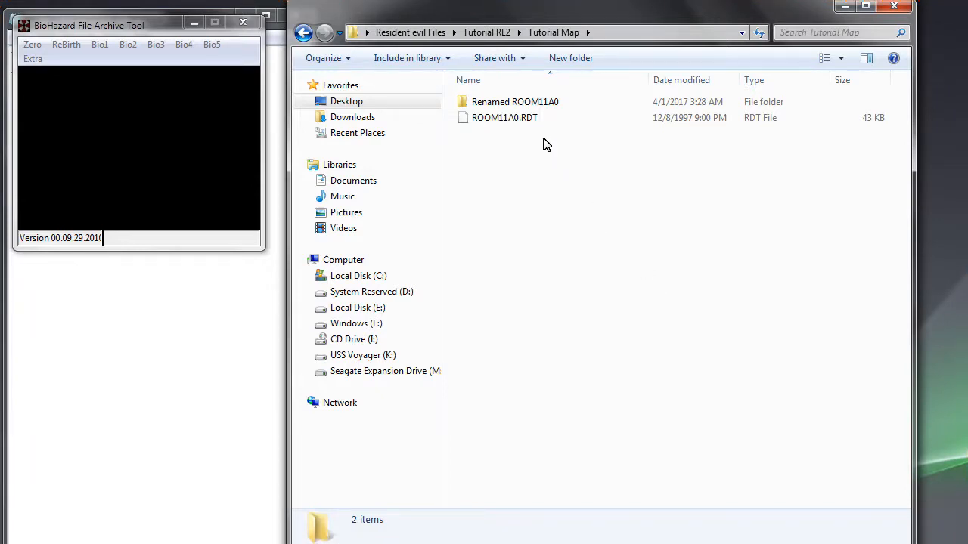
Step: Open Renamed ROOM11A0 > RDT and bring up the context menu for ROOM1000.RDT
left_click(514, 102)
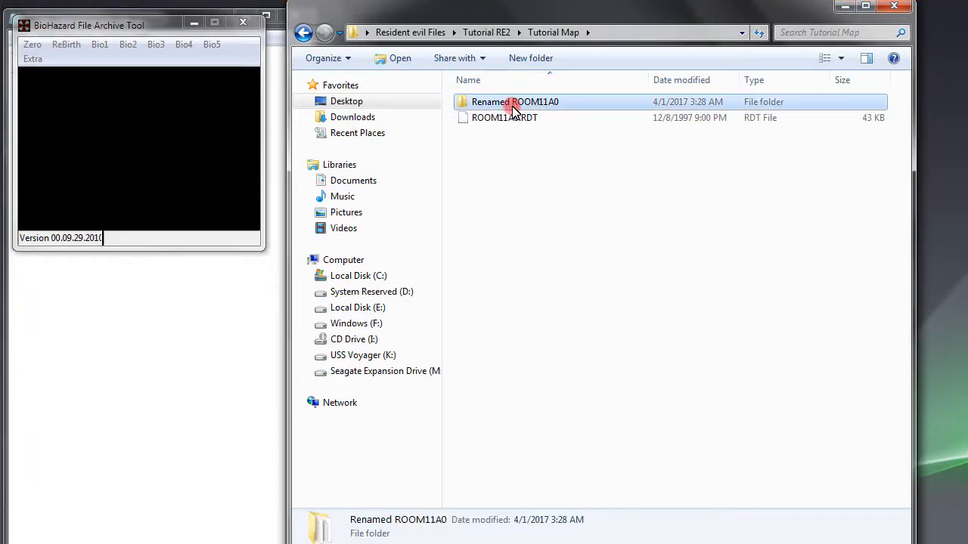
double_click(515, 101)
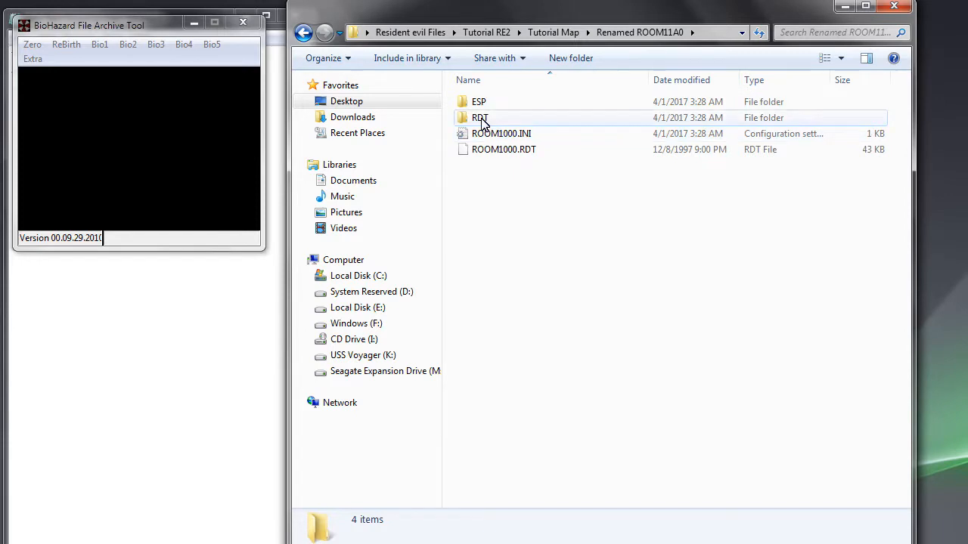
double_click(480, 117)
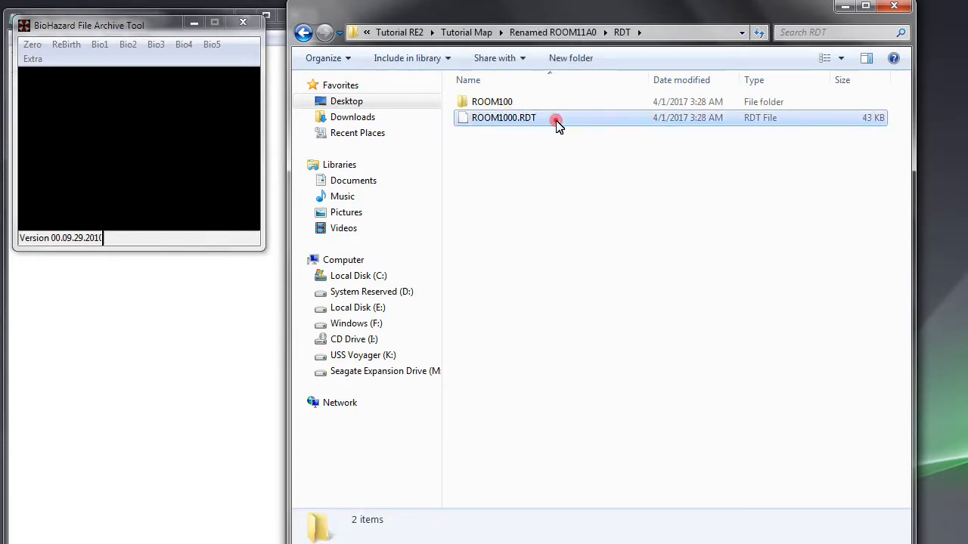
right_click(503, 117)
type("R")
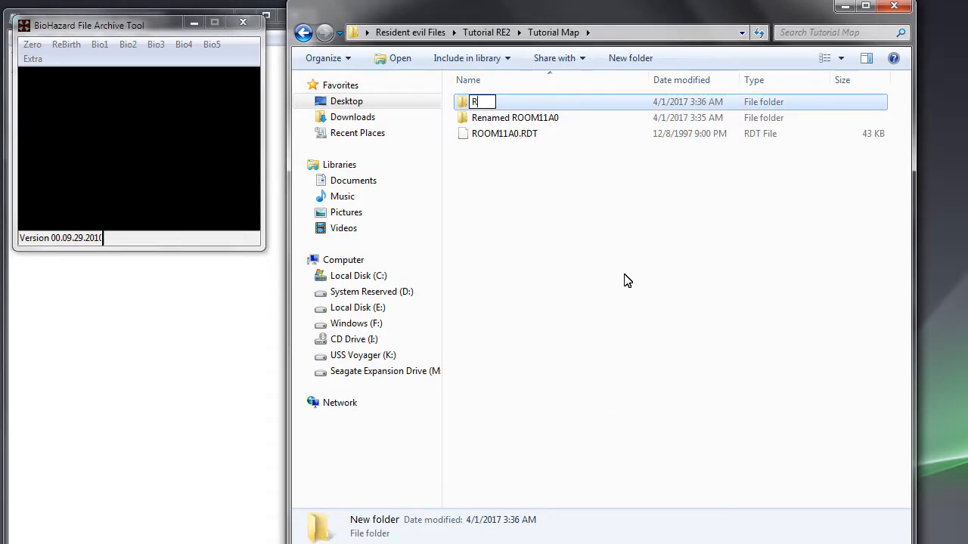
Step: Name the new Tutorial Map folder 'ROOM1000 test' and place a copy of ROOM1000.RDT in it
type("OOM1000 t")
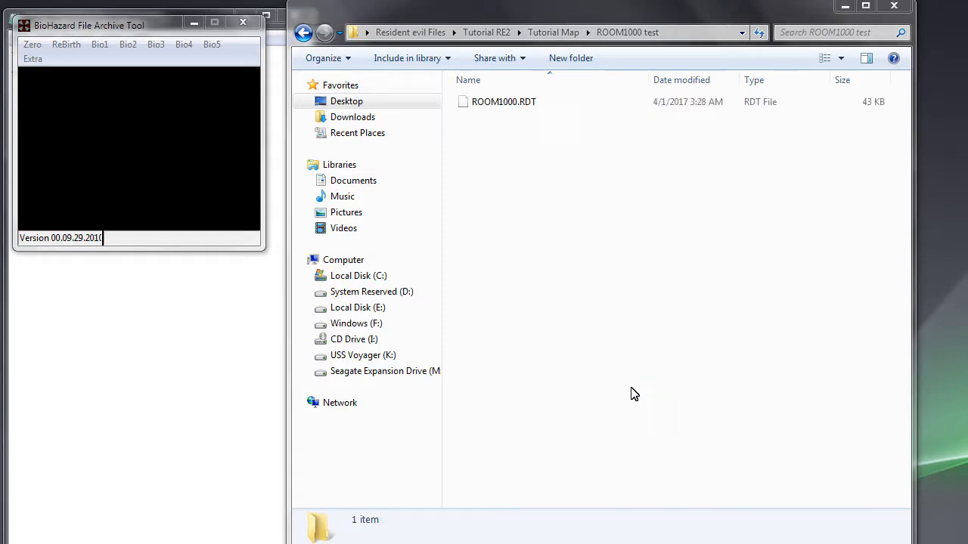
left_click(504, 101)
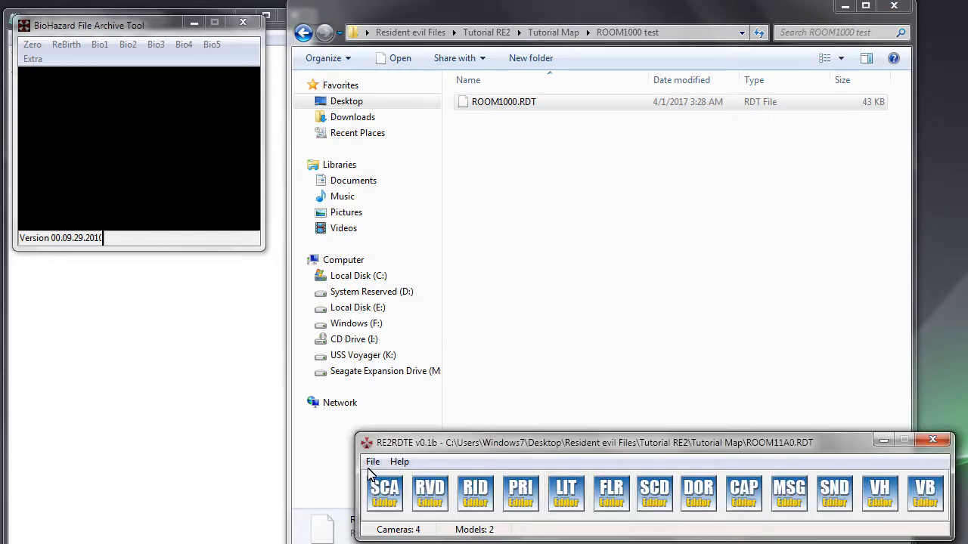
Step: Load the copied ROOM1000.RDT from ROOM1000 test, briefly opening and closing the SCA Editor
left_click(372, 461)
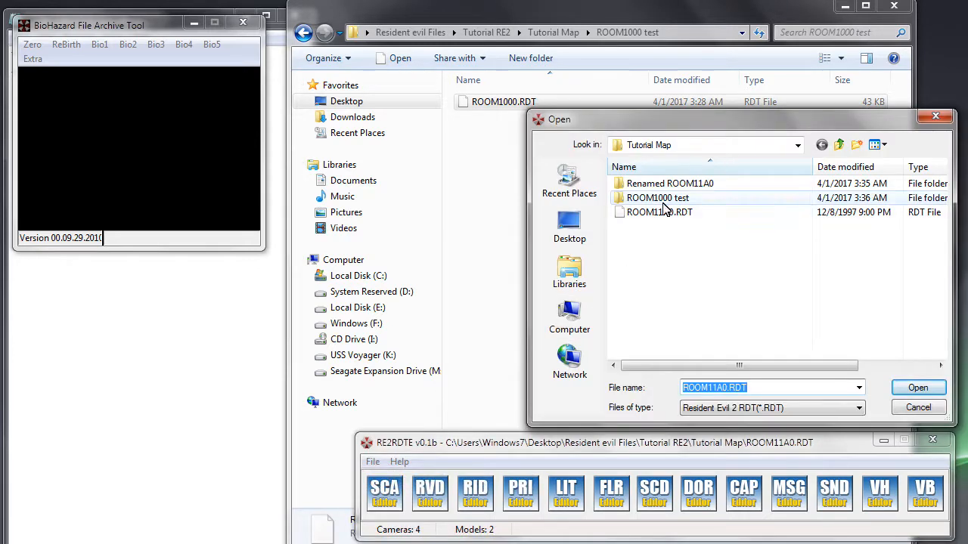
double_click(657, 198)
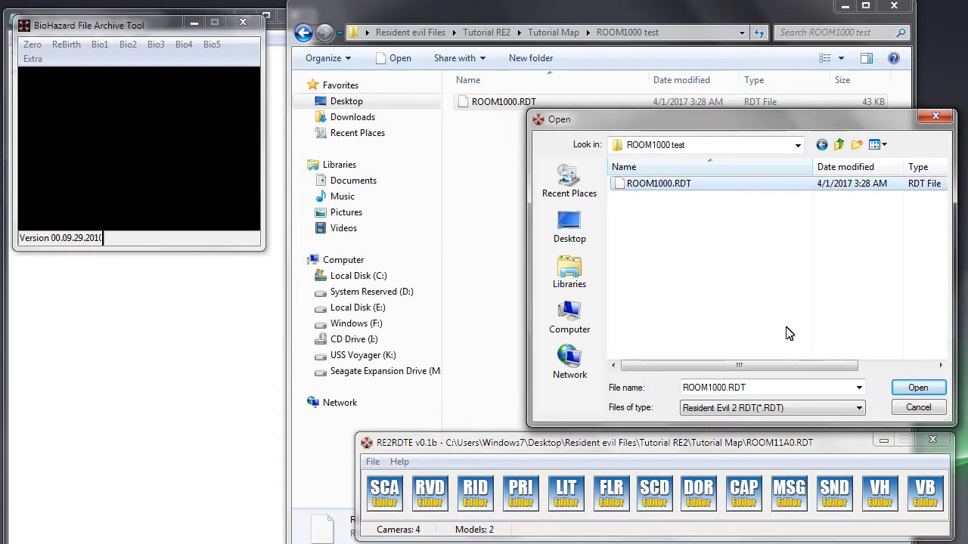
left_click(918, 387)
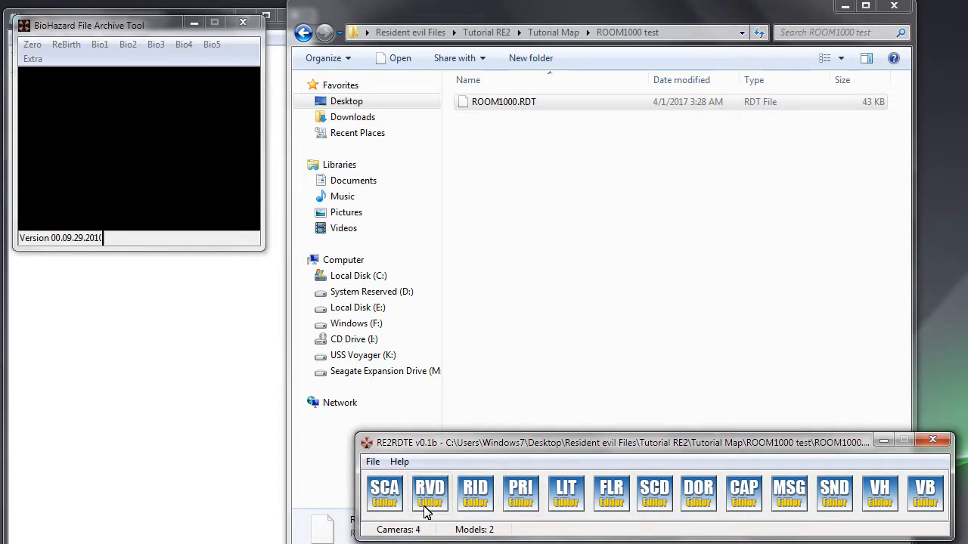
left_click(385, 494)
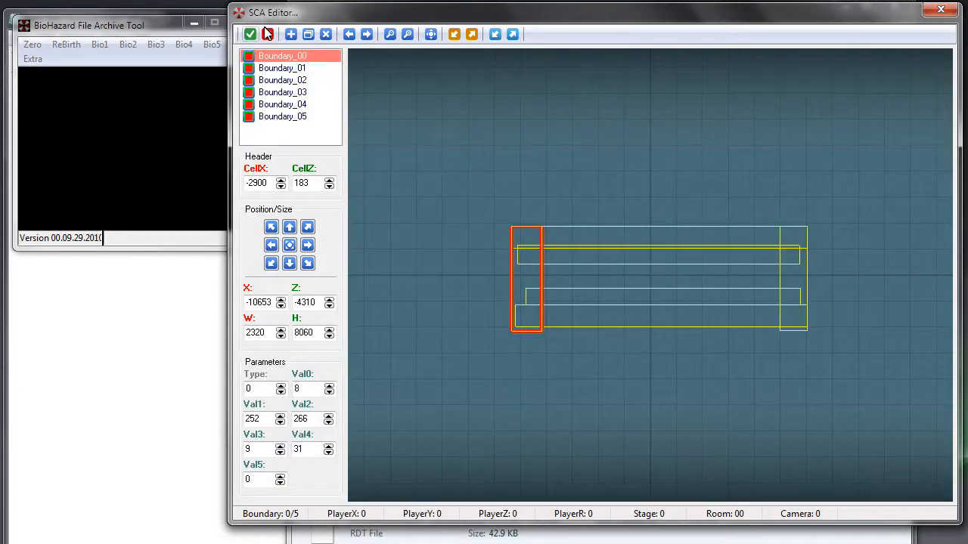
left_click(941, 8)
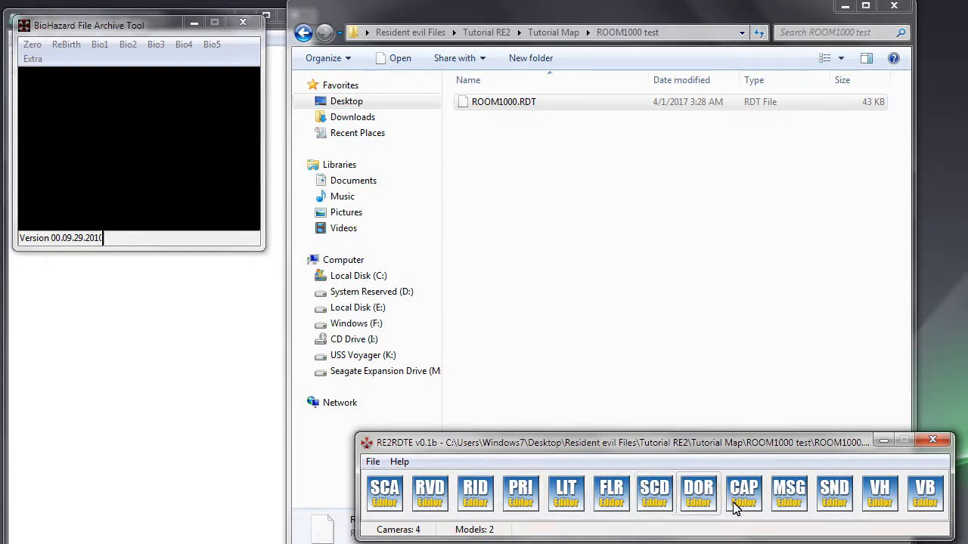
left_click(788, 493)
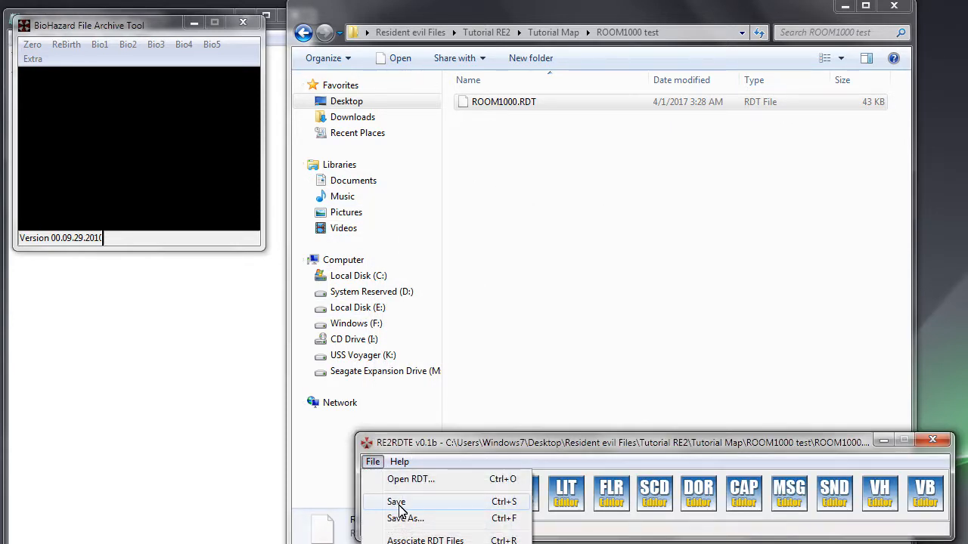
mouse_move(449, 520)
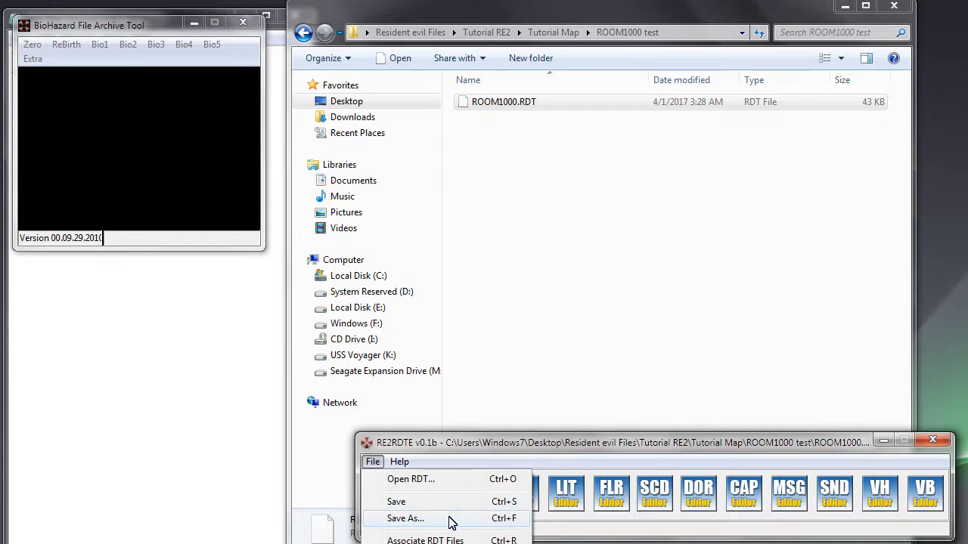
Step: Save the room over ROOM1000.RDT in ROOM1000 test, confirming the overwrite
left_click(405, 518)
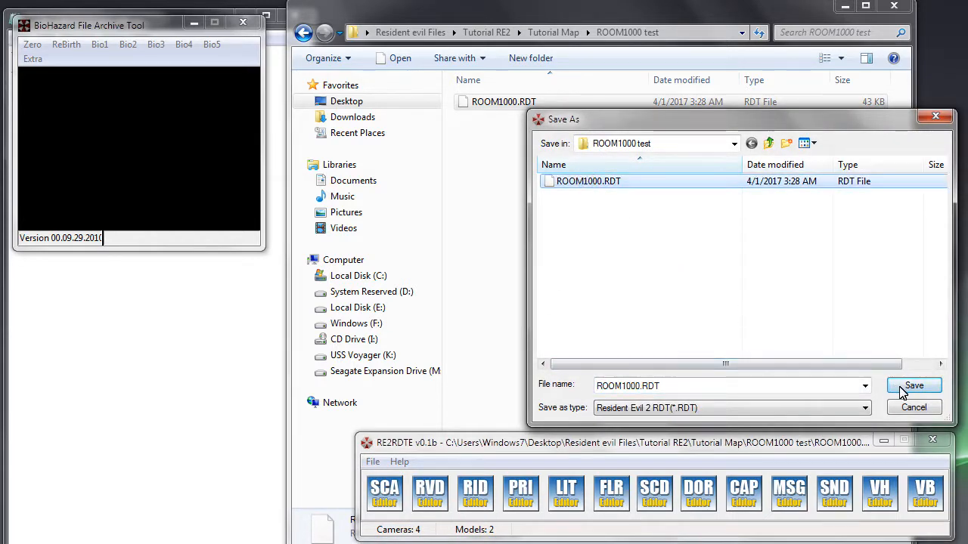
left_click(913, 386)
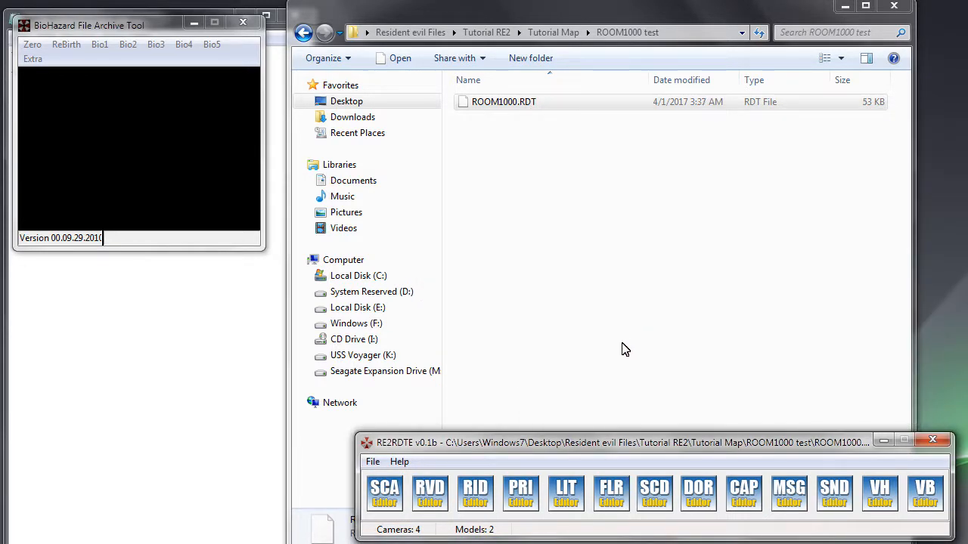
mouse_move(676, 125)
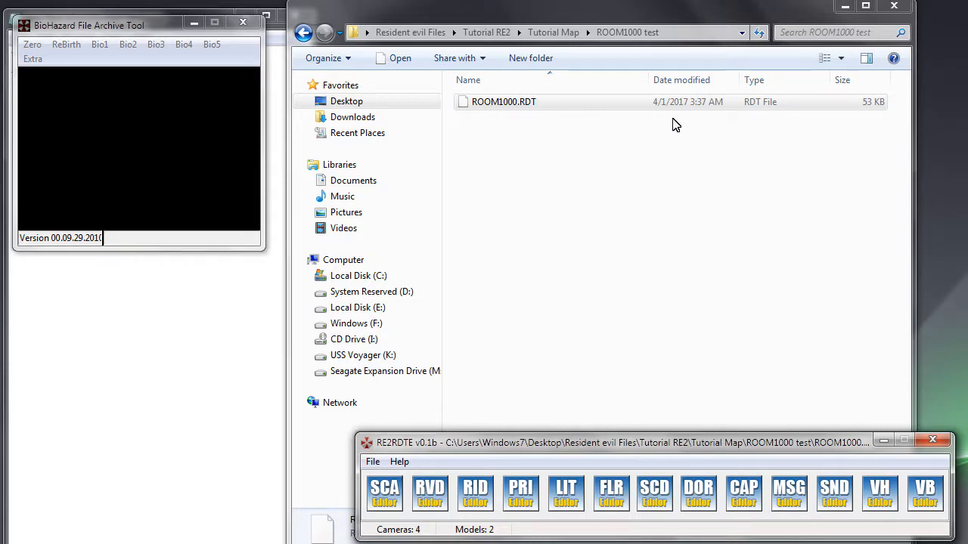
left_click(503, 102)
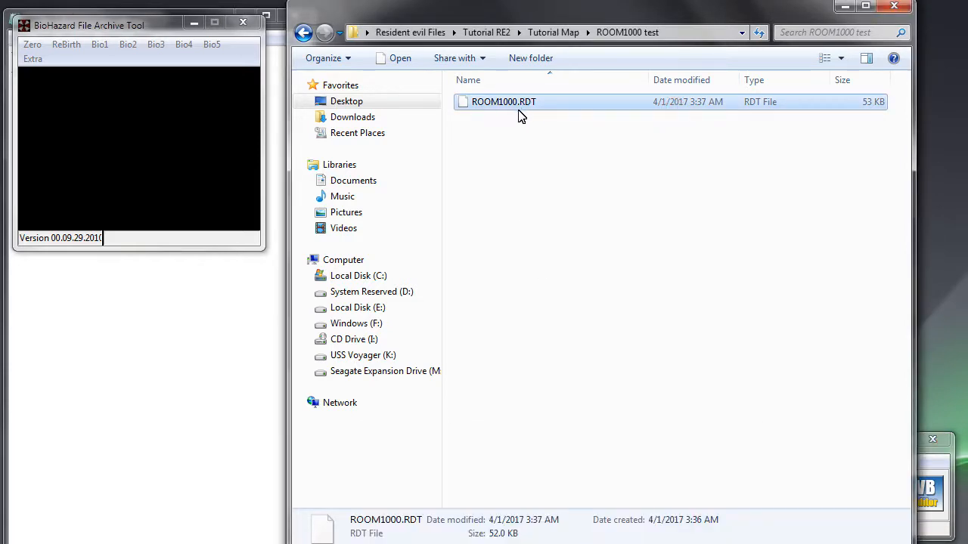
Step: Run Bio2 > RDT > Extract (Final) on ROOM1000.RDT in ROOM1000 test and close the crashed tool
left_click(128, 44)
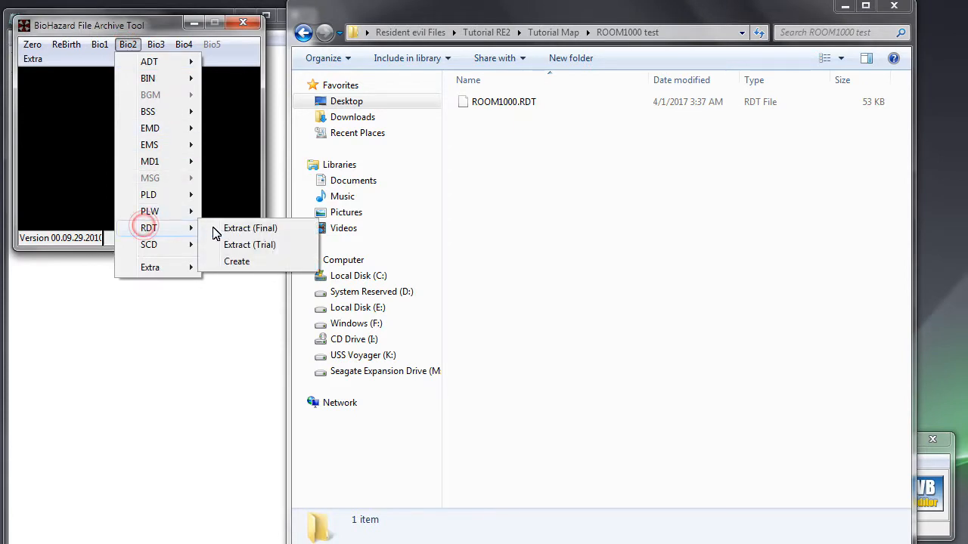
left_click(249, 228)
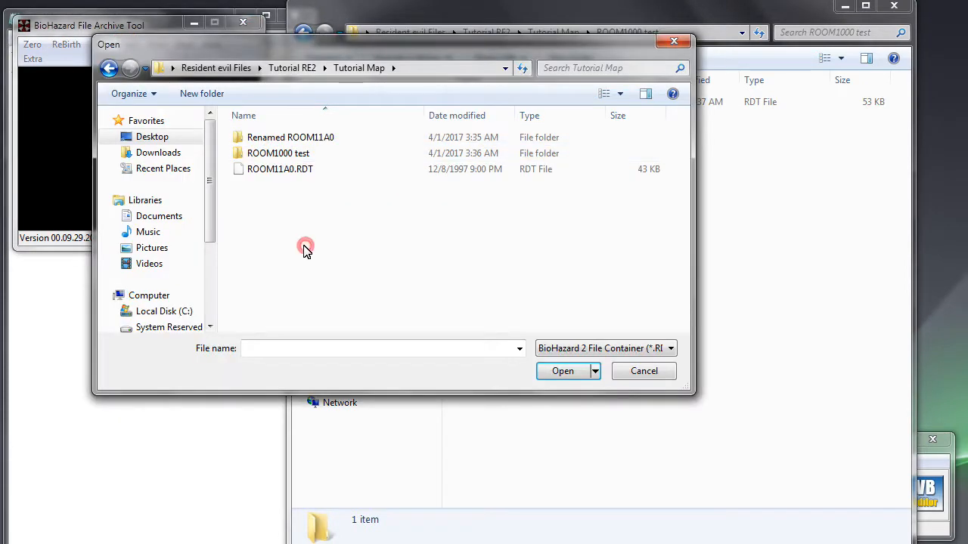
left_click(277, 153)
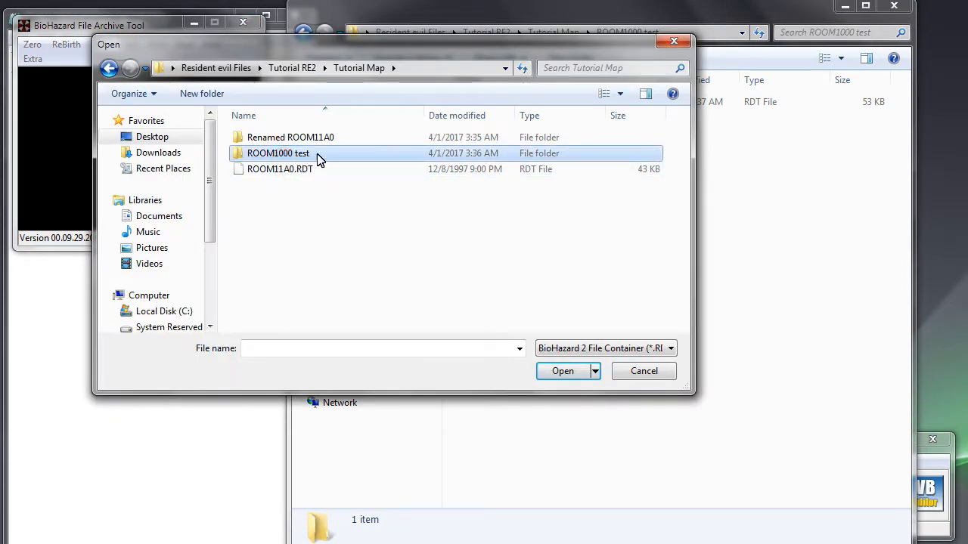
double_click(278, 153)
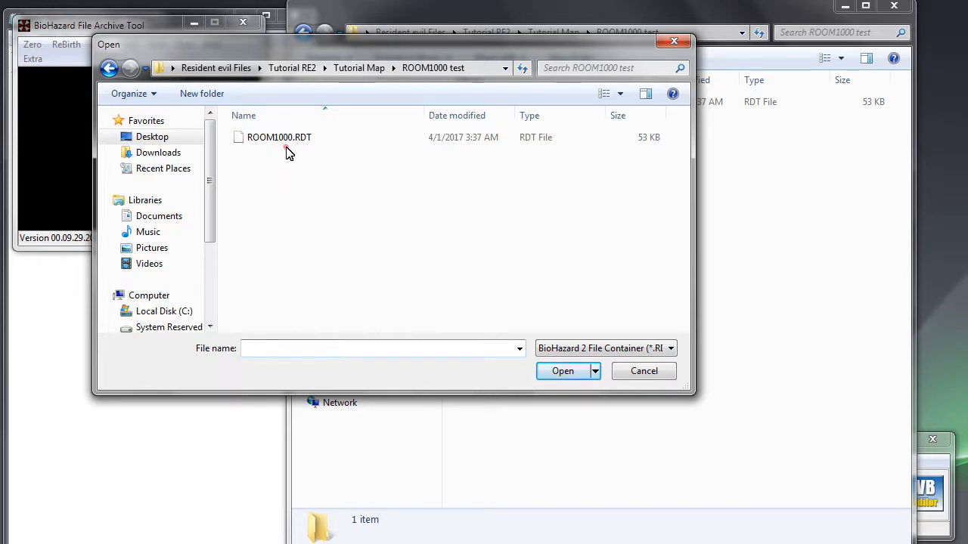
left_click(279, 136)
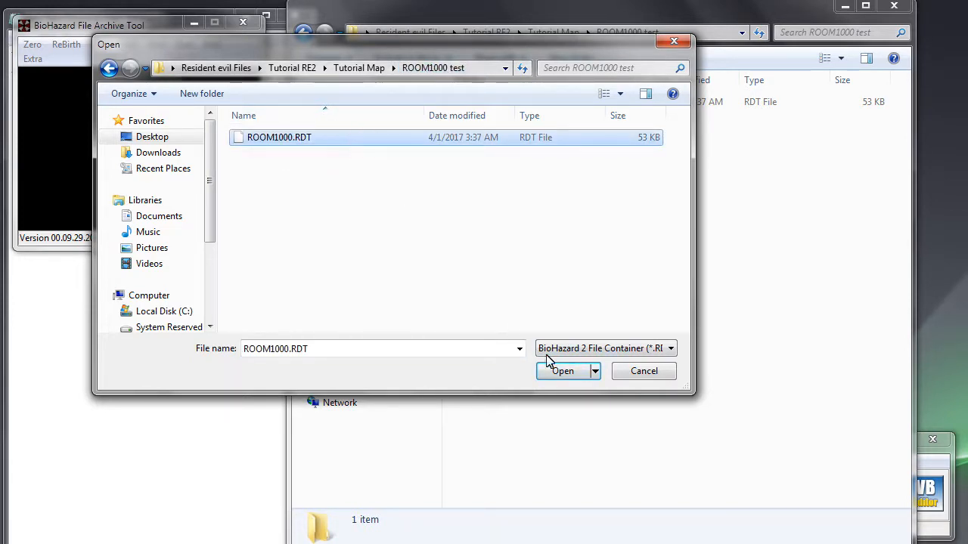
left_click(562, 371)
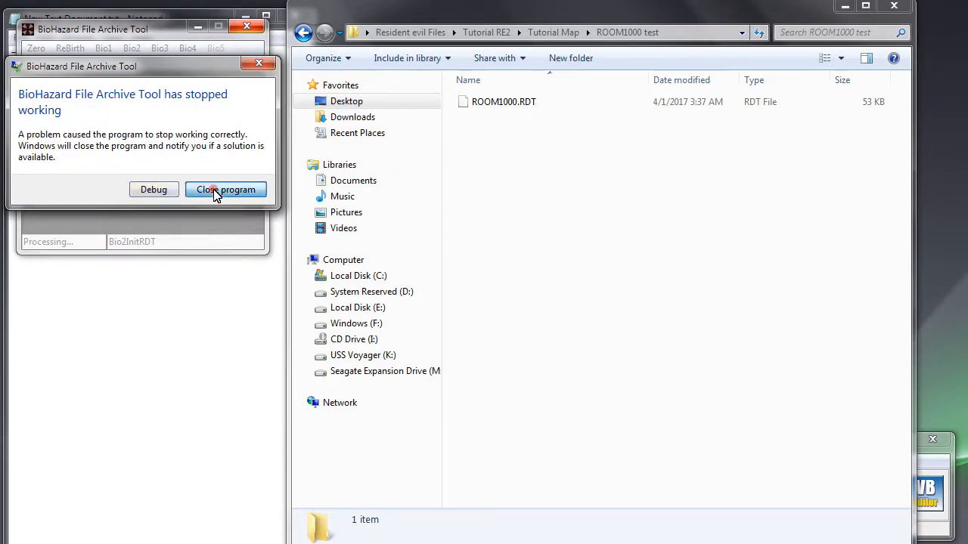
left_click(225, 189)
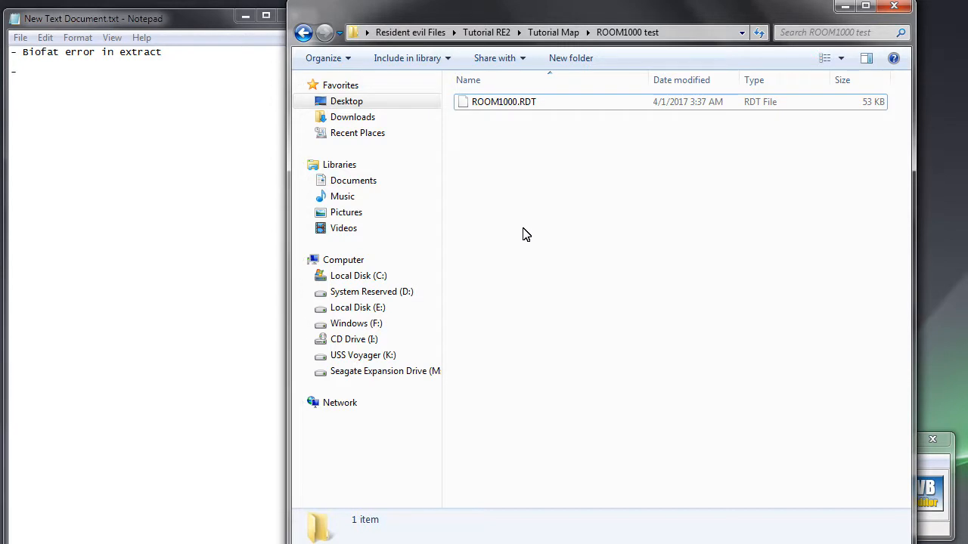
left_click(503, 101)
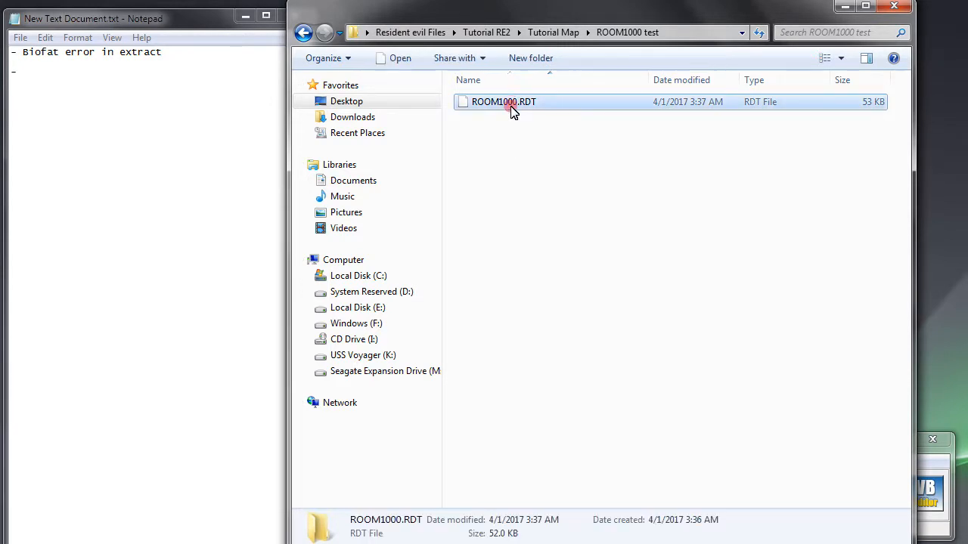
Step: Delete ROOM1000.RDT from ROOM1000 test, then go to Tutorial Map and open Renamed ROOM11A0
key("Delete")
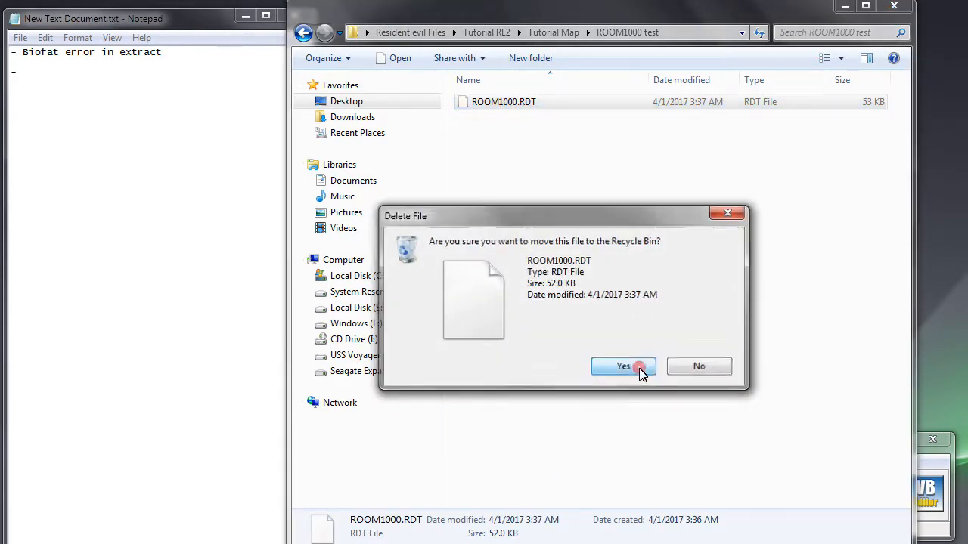
left_click(623, 366)
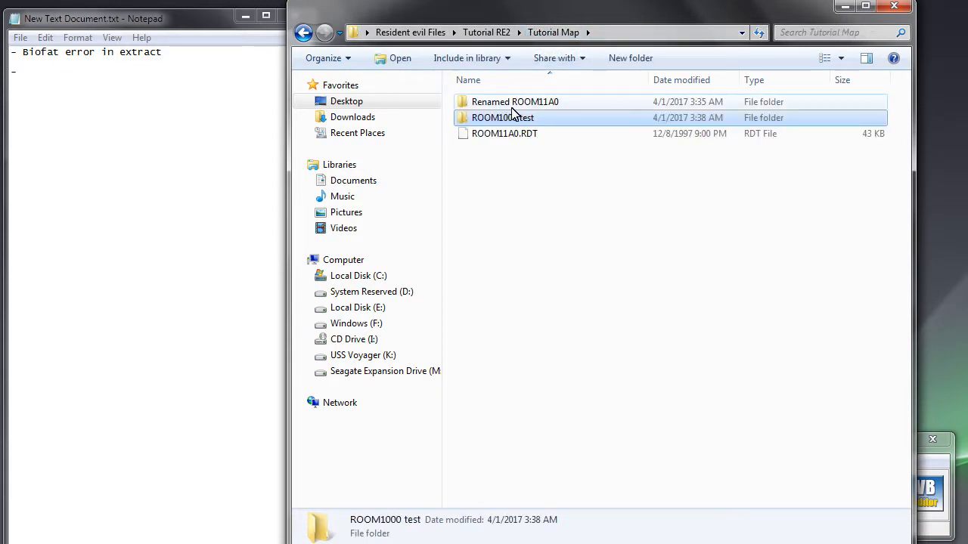
double_click(515, 101)
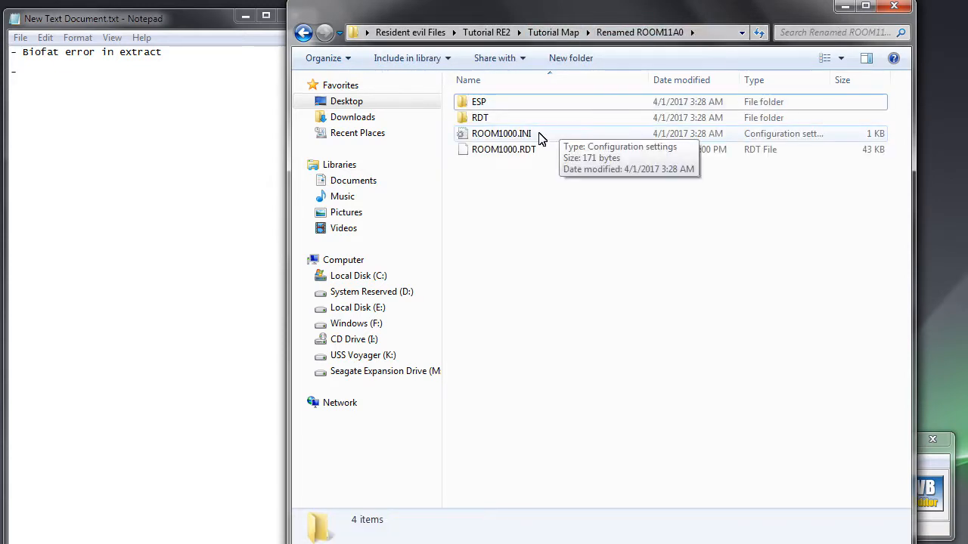
Step: Change #MSG(J) and #MSG(O) from 1 to 0 in ROOM1000.INI
double_click(500, 133)
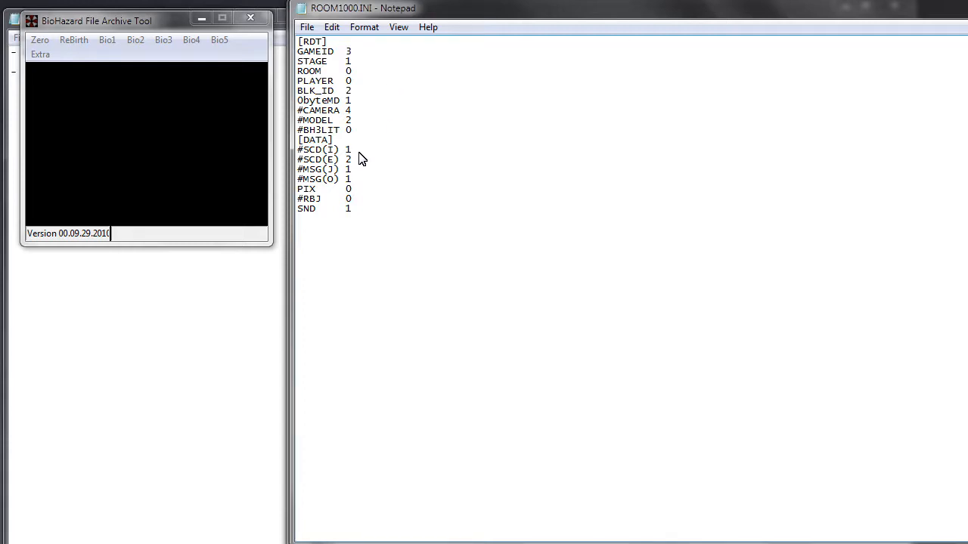
left_click(360, 172)
type("0")
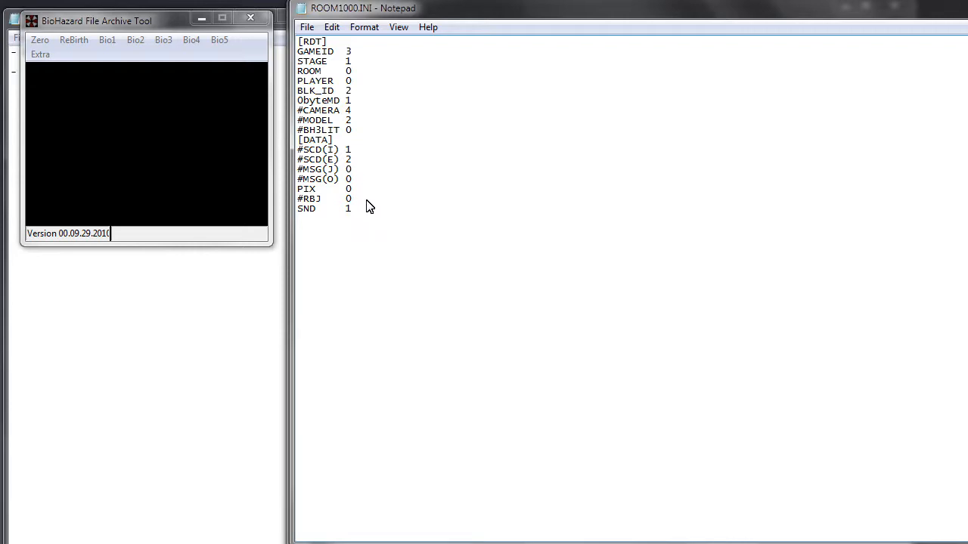
mouse_move(369, 176)
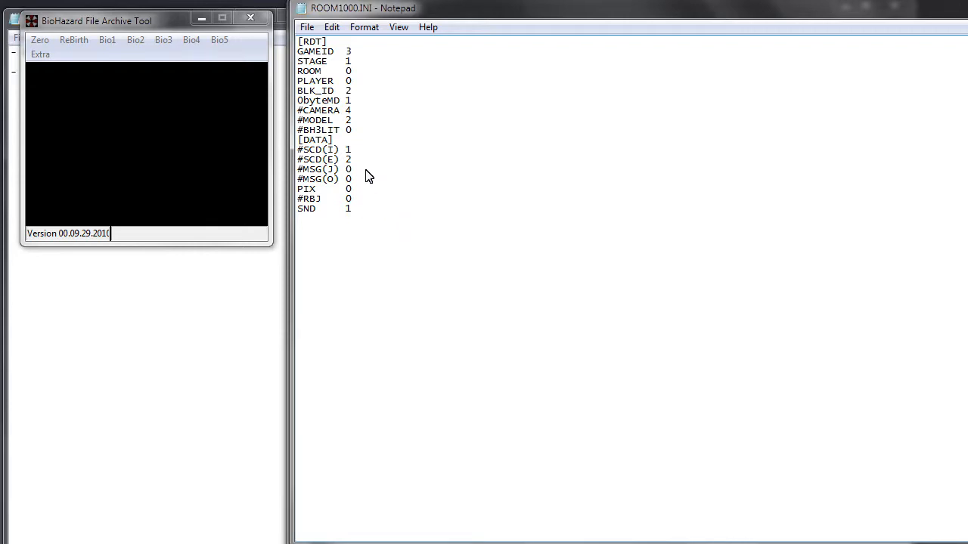
left_click_drag(297, 169, 351, 179)
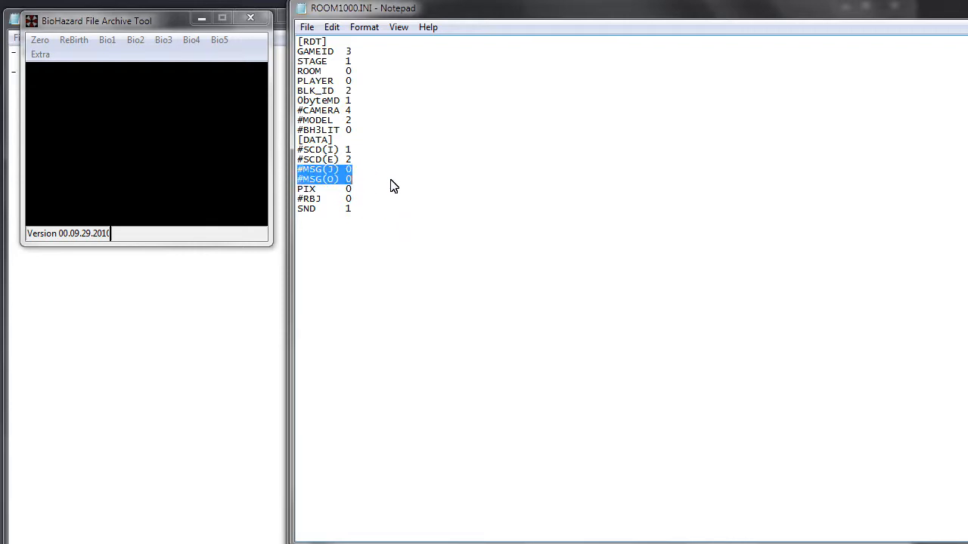
mouse_move(388, 232)
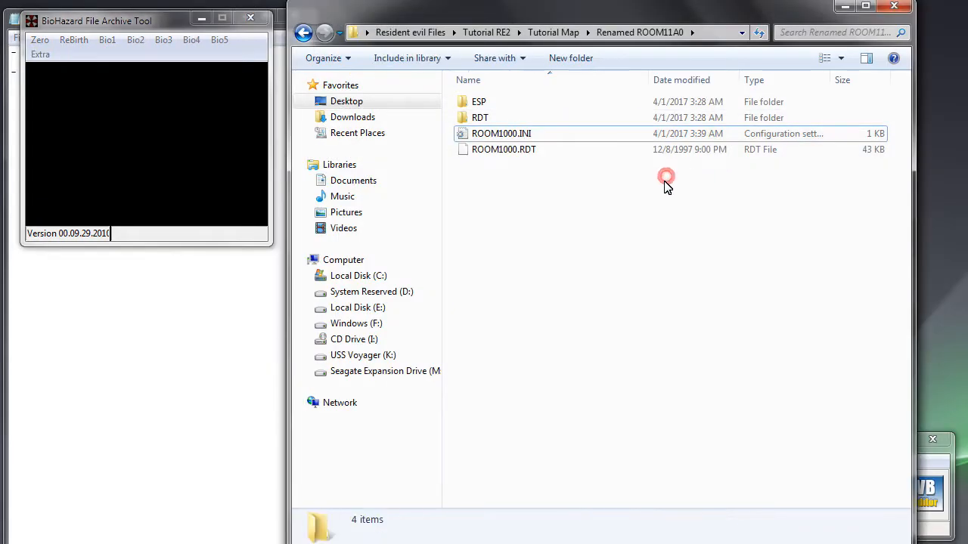
Step: Run Bio2 > RDT > Create on ROOM1000.INI from the Renamed ROOM11A0 folder
left_click(136, 39)
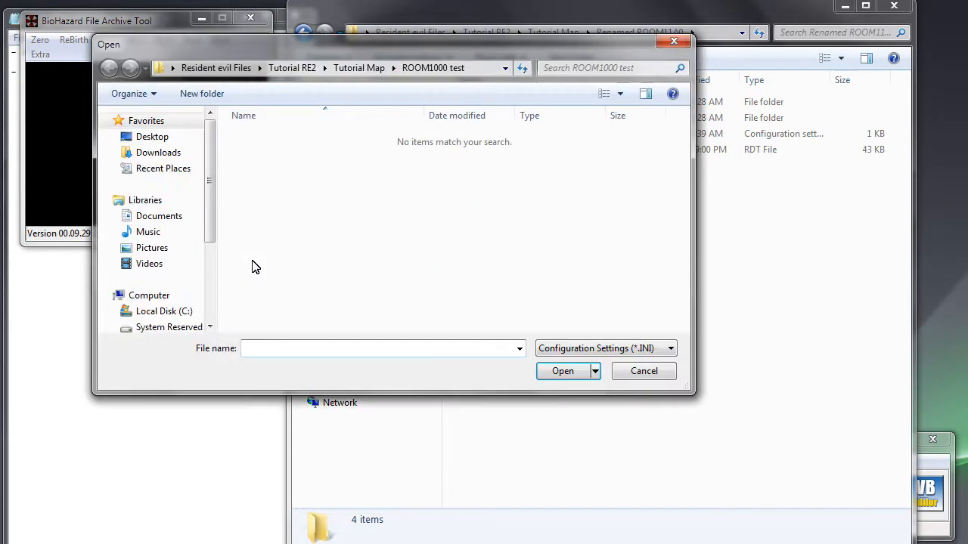
left_click(110, 67)
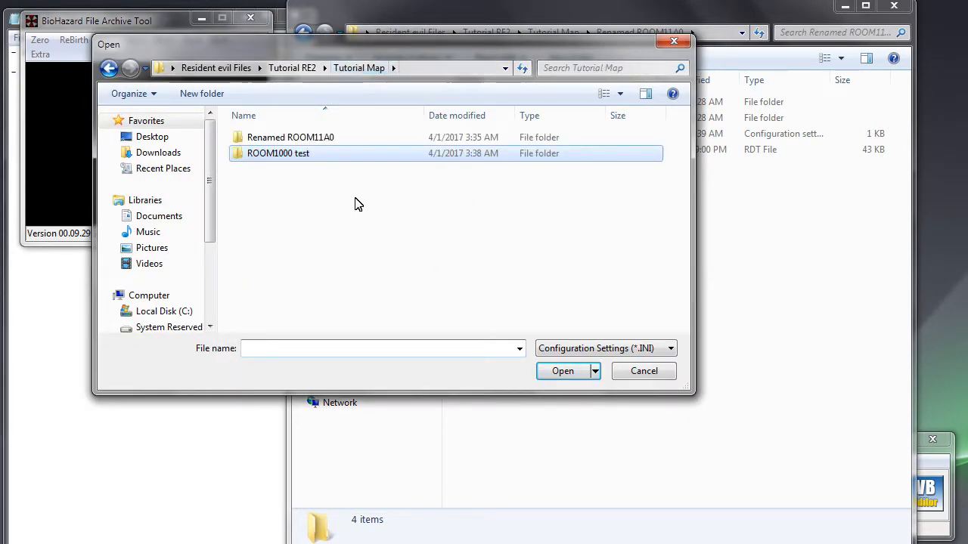
double_click(290, 137)
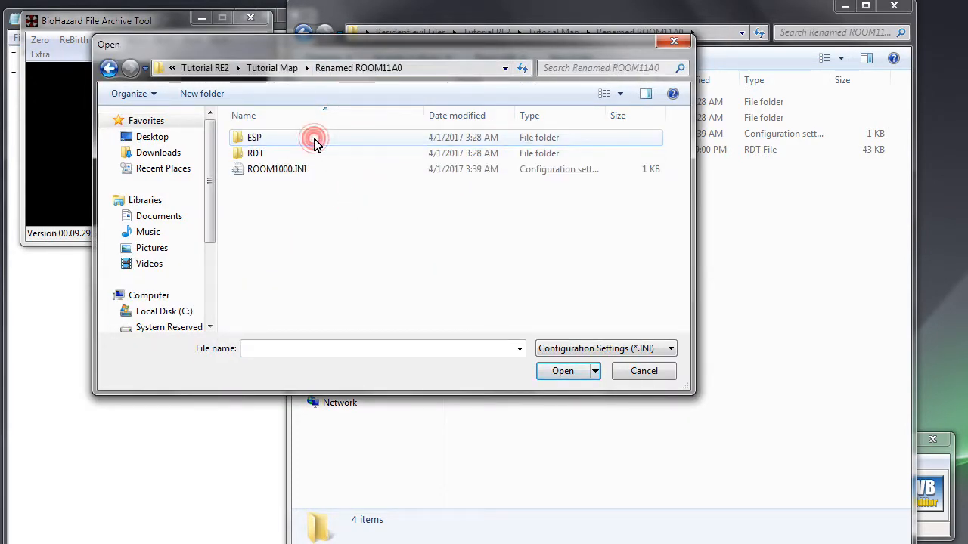
left_click(277, 168)
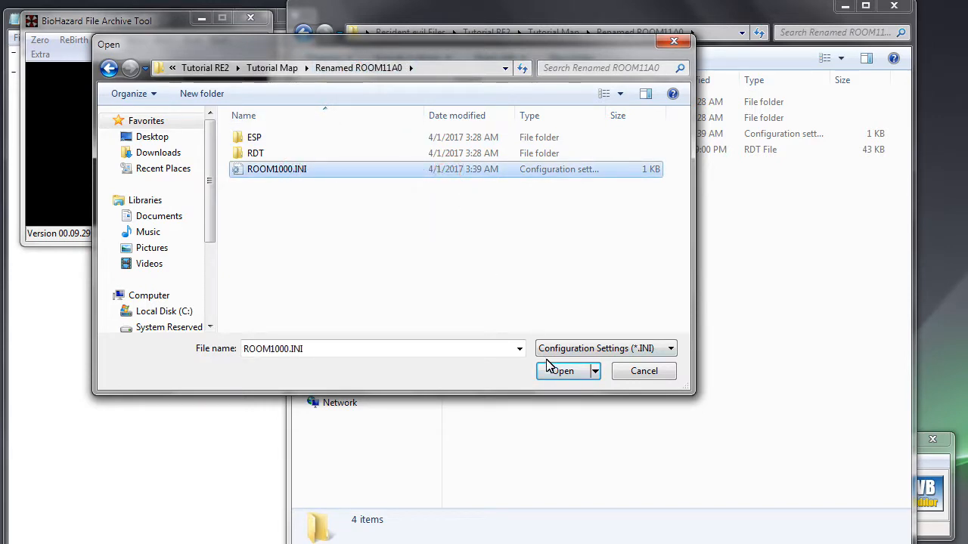
left_click(562, 371)
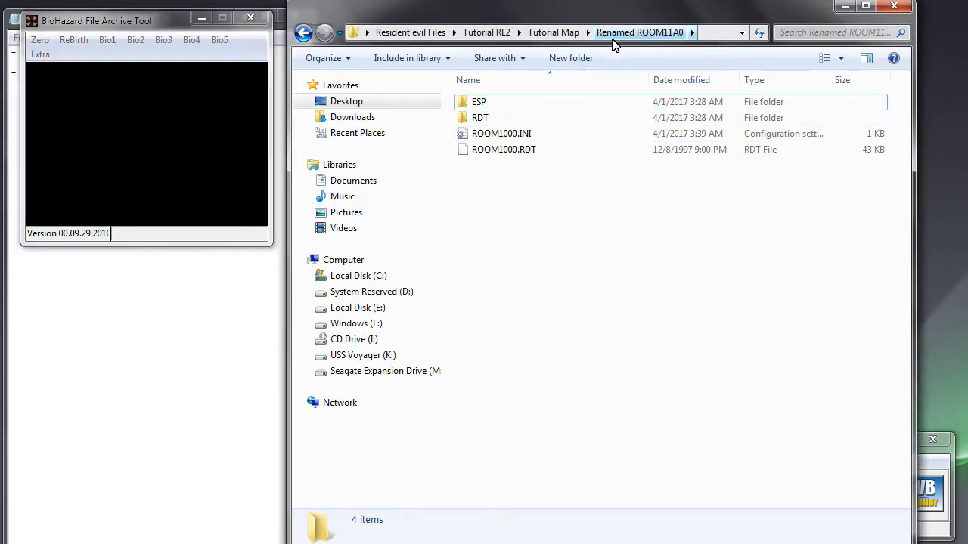
Step: Go to Tutorial Map and open ROOM1000 test, showing the new 43 KB ROOM1000.RDT
double_click(480, 117)
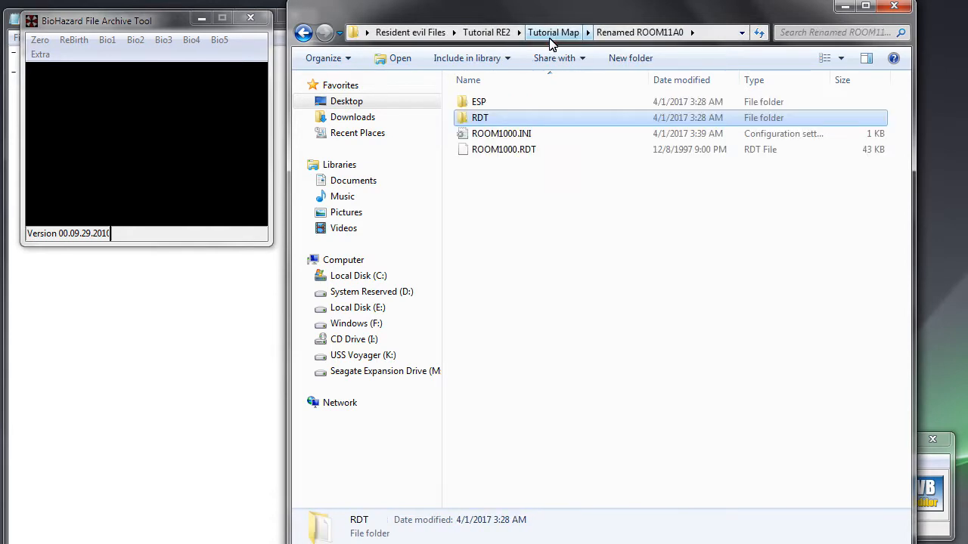
left_click(554, 32)
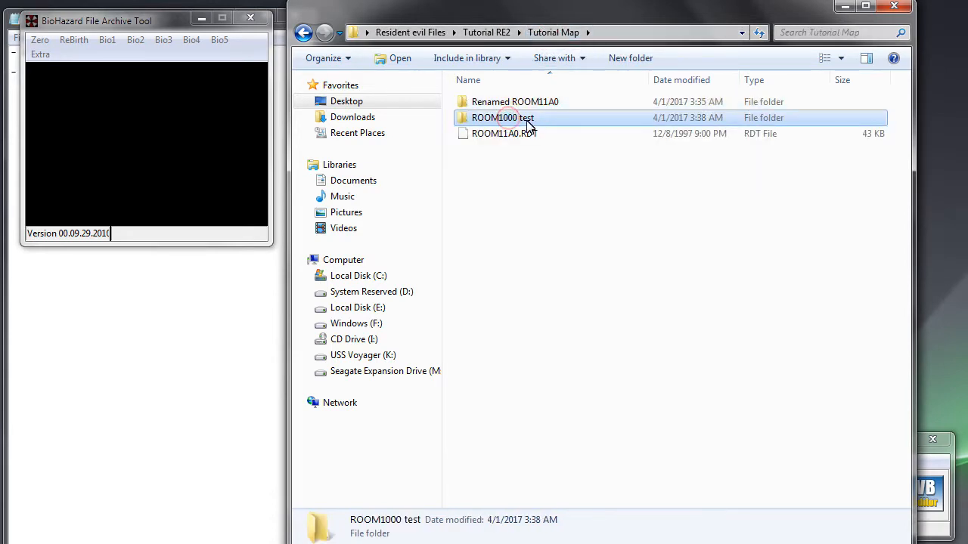
double_click(502, 117)
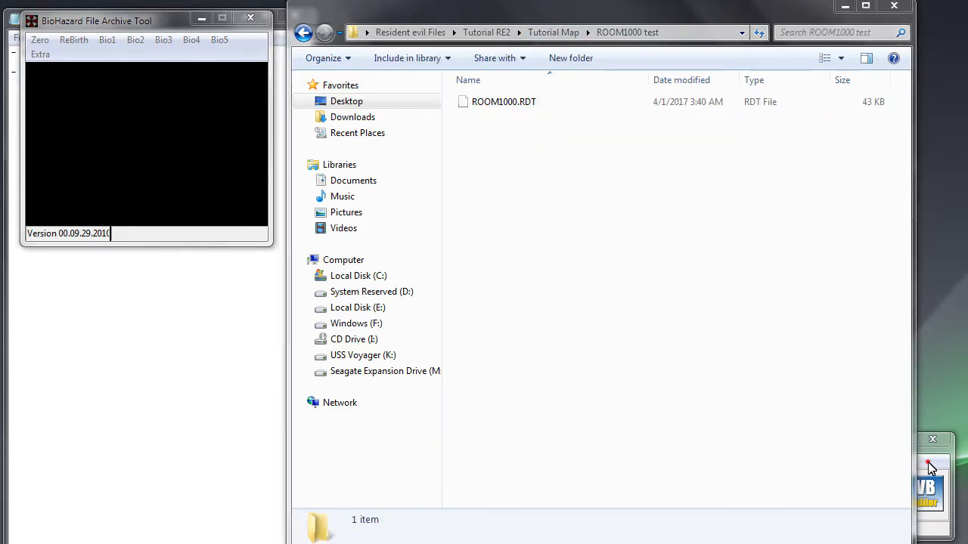
Step: Open the rebuilt ROOM1000.RDT and confirm the MSG Editor lists zero messages
left_click(372, 461)
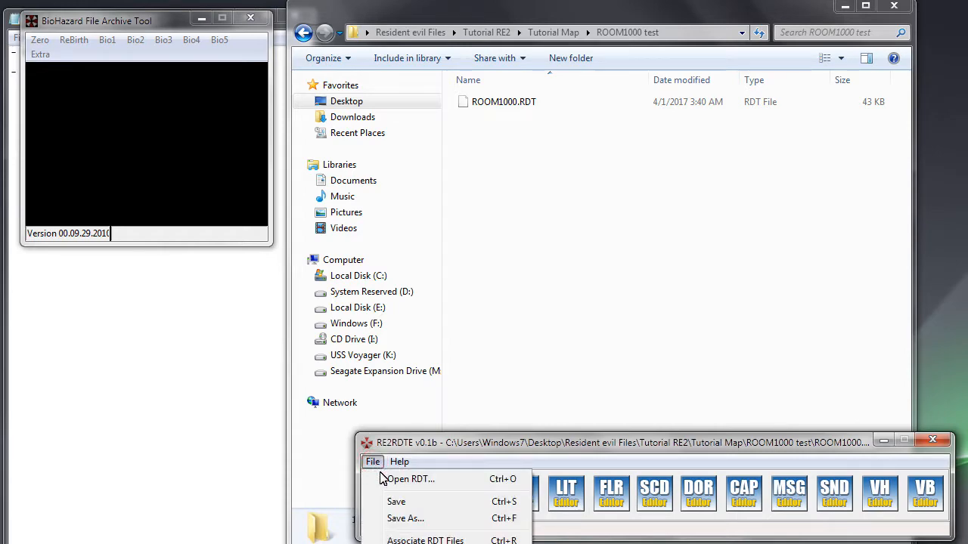
left_click(410, 479)
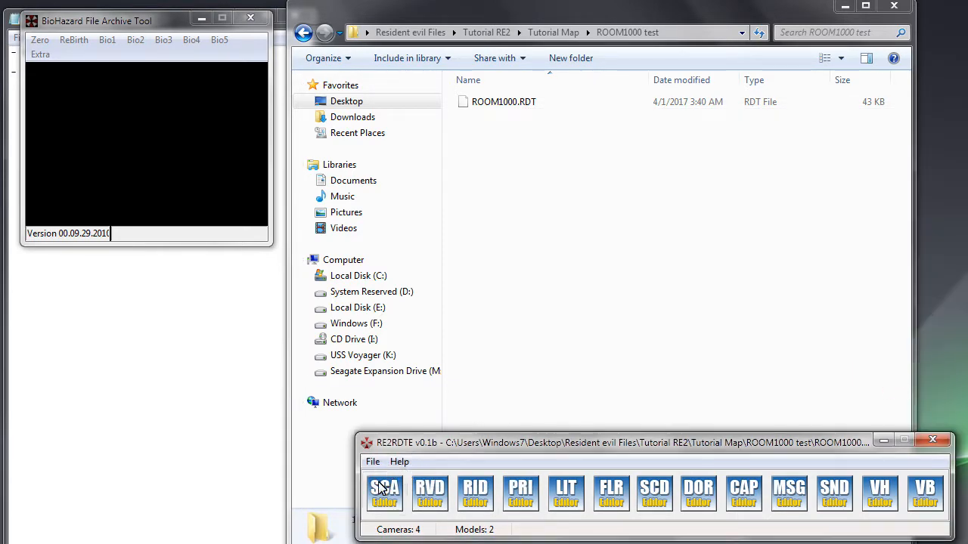
mouse_move(698, 493)
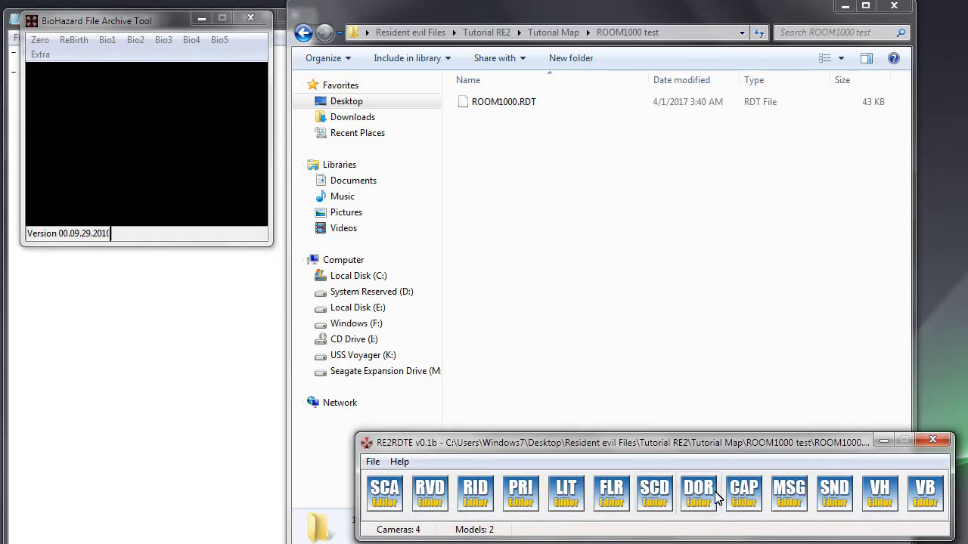
left_click(789, 494)
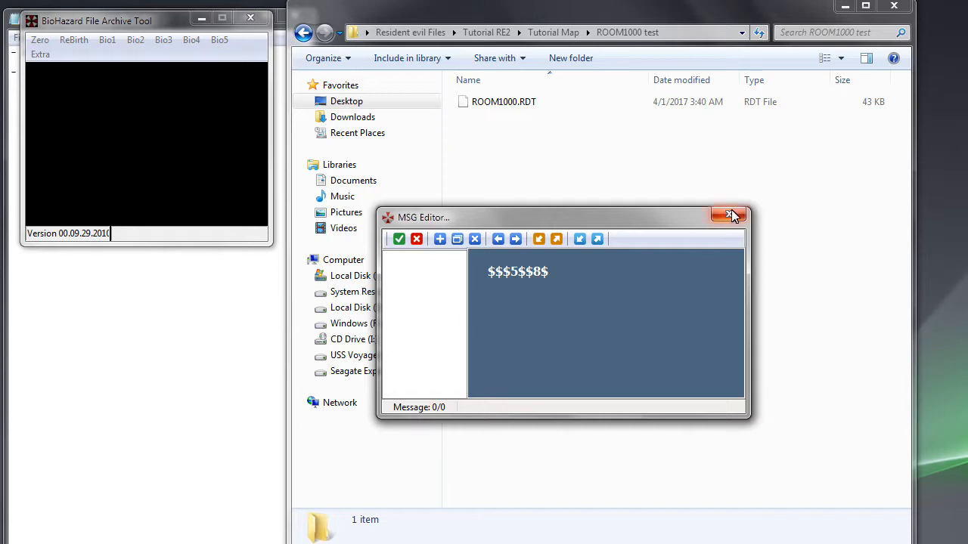
left_click(728, 217)
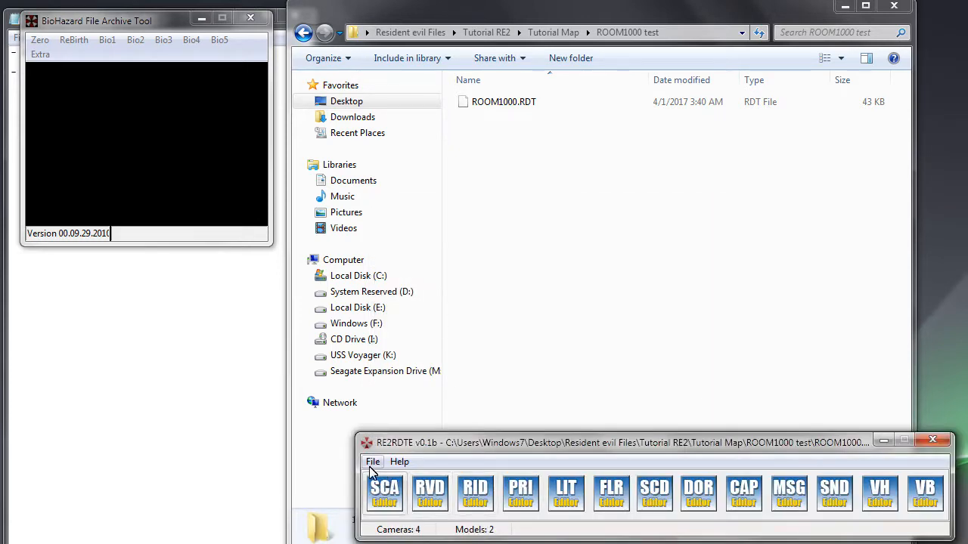
Step: Save the room over the existing ROOM1000.RDT, confirming the replacement
left_click(372, 461)
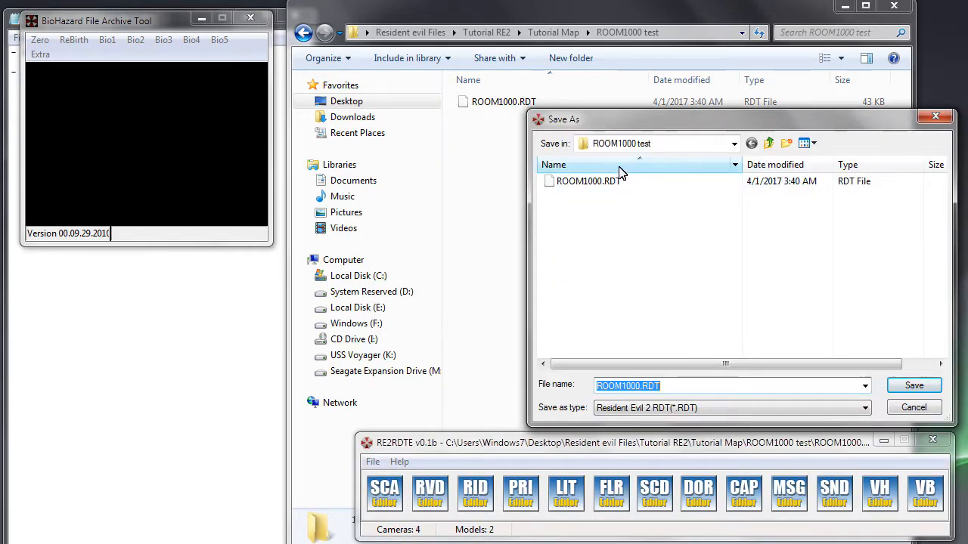
left_click(913, 385)
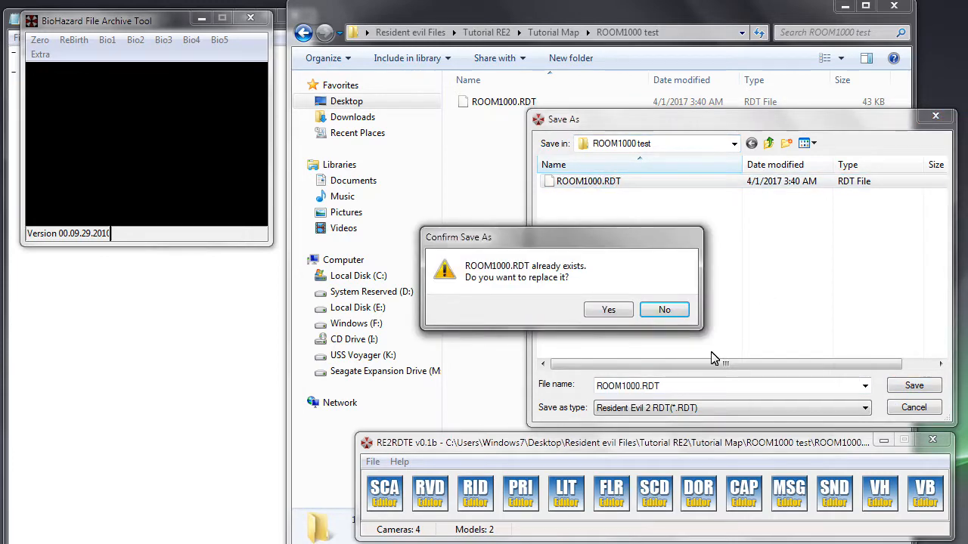
left_click(608, 309)
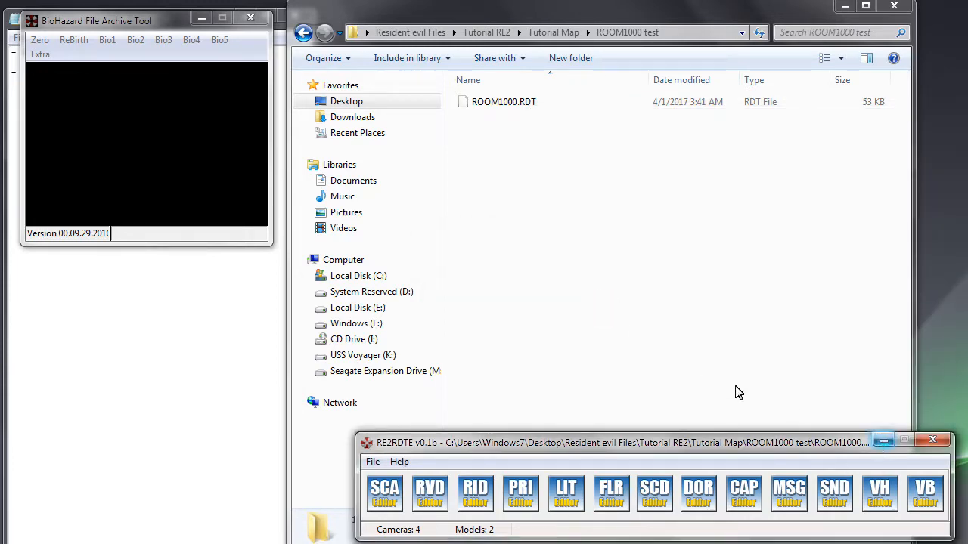
Step: Start a trial RDT extraction from the archive tool's Bio2 menu
left_click(135, 39)
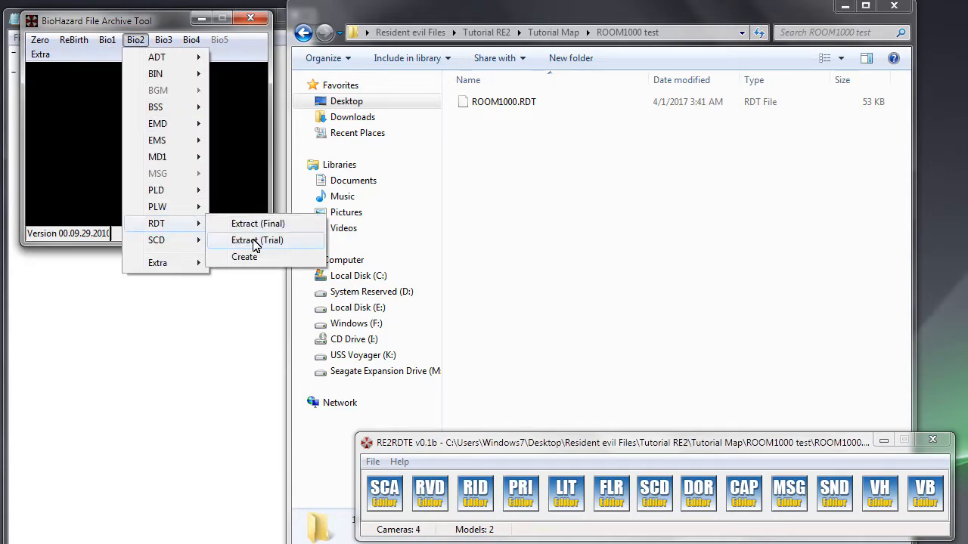
left_click(257, 239)
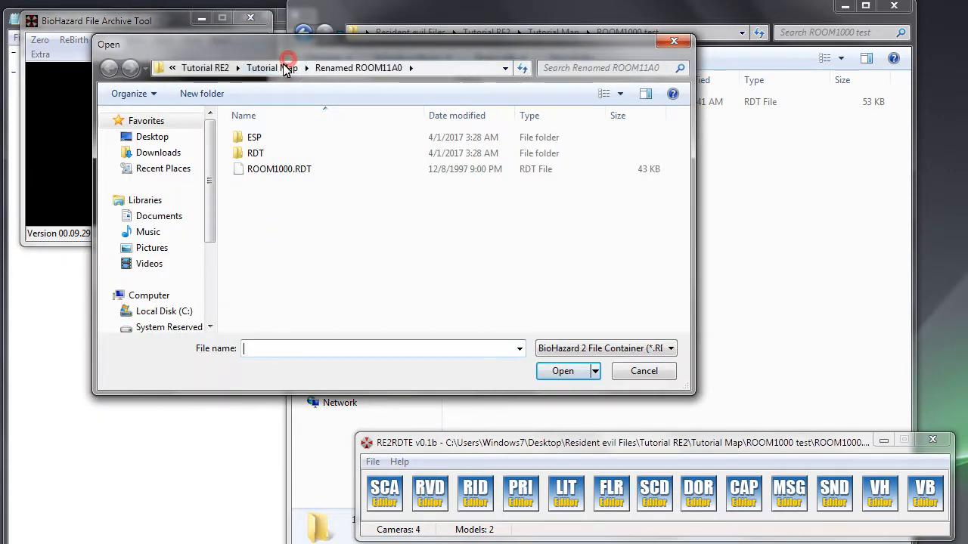